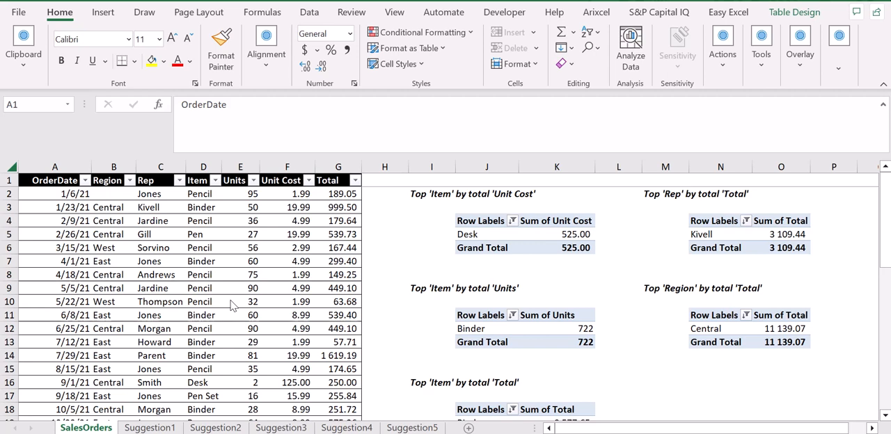
mouse_move(710, 342)
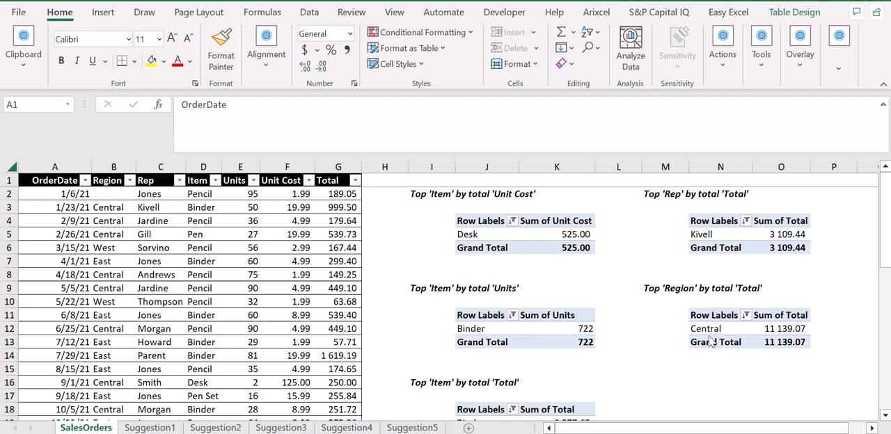
- Review the suggested PivotTables on the SalesOrders sheet, then select the table range A1:G
scroll(down, 3)
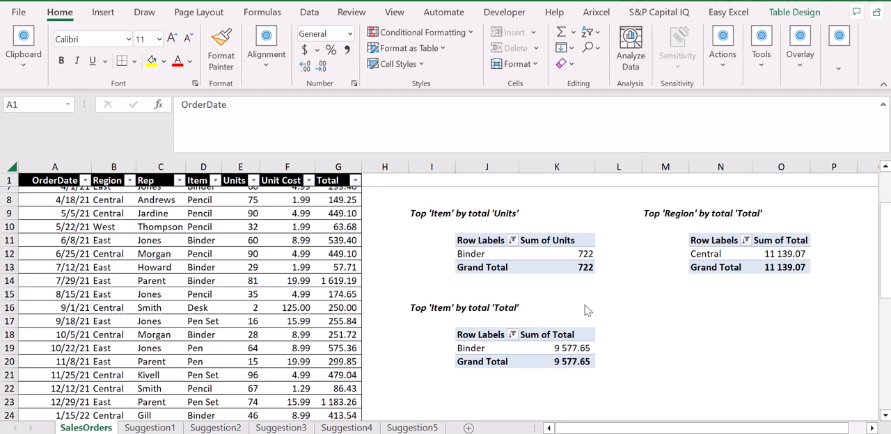
scroll(up, 3)
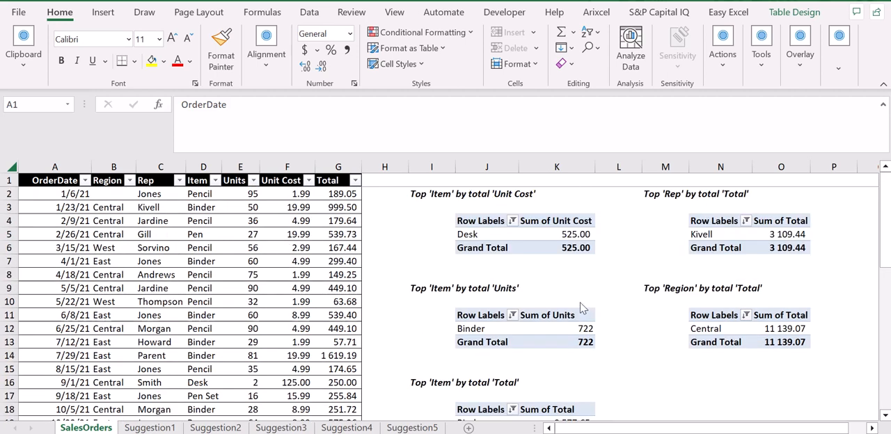
mouse_move(520, 230)
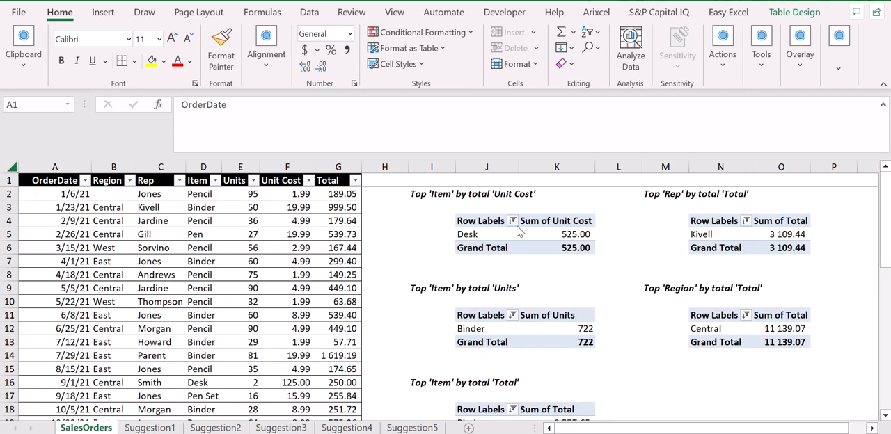
mouse_move(186, 271)
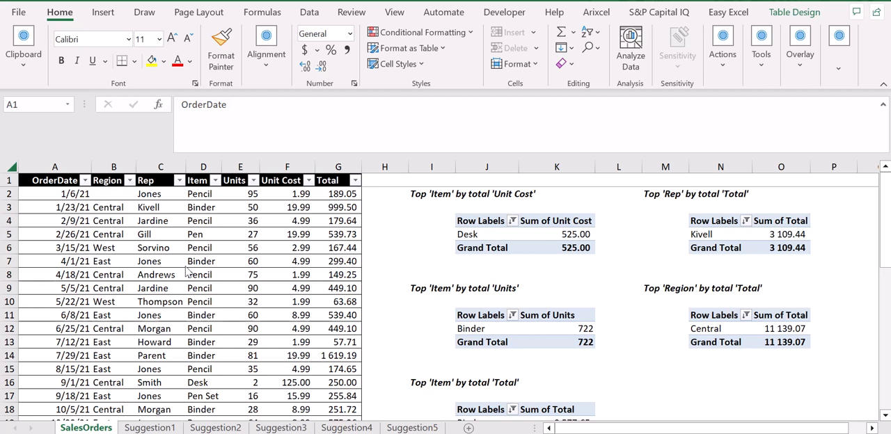
mouse_move(428, 221)
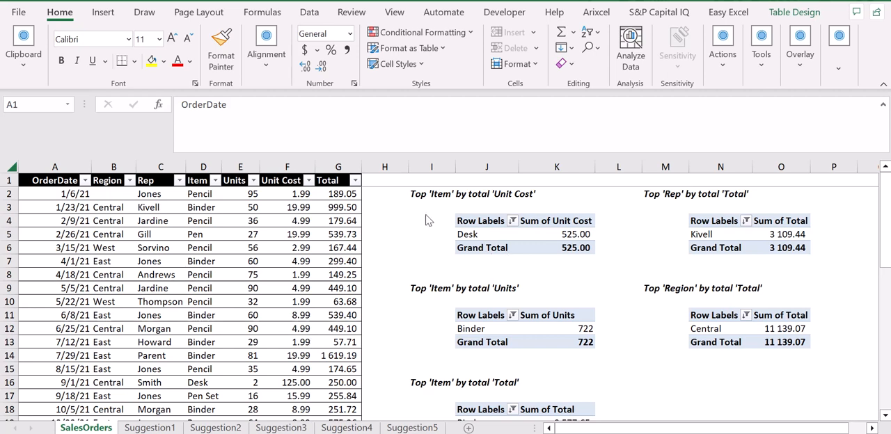
mouse_move(483, 321)
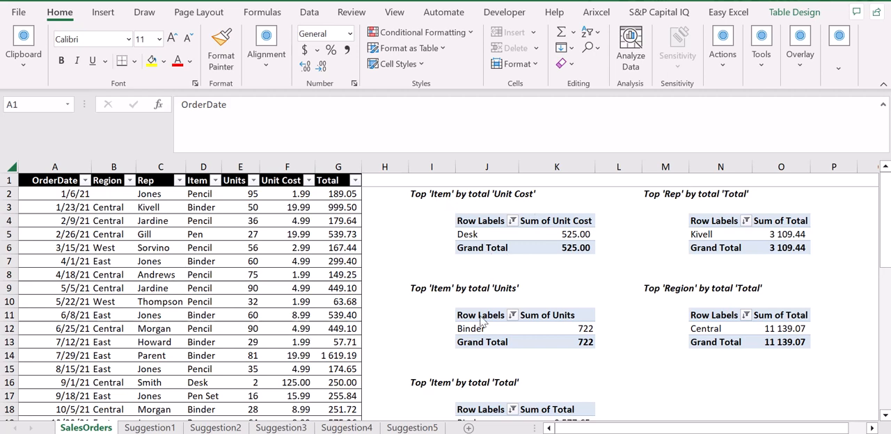
scroll(down, 3)
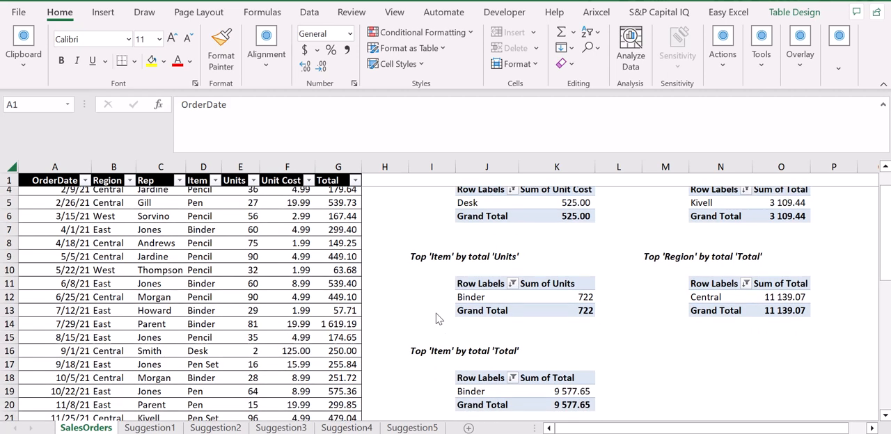
mouse_move(367, 299)
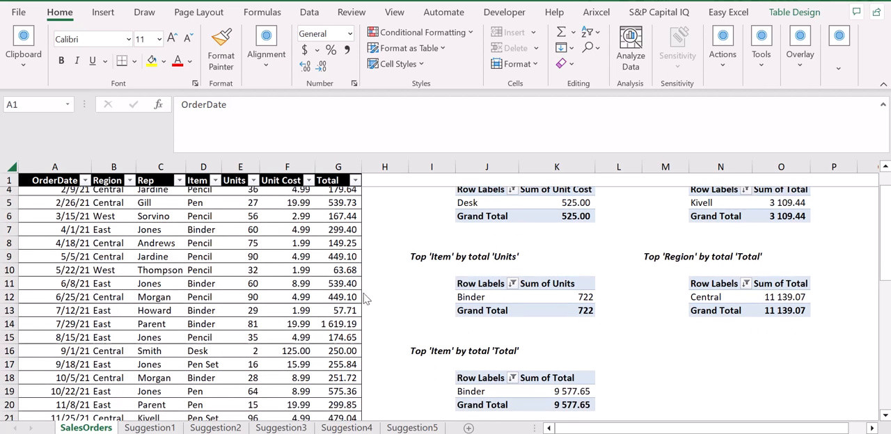
scroll(up, 3)
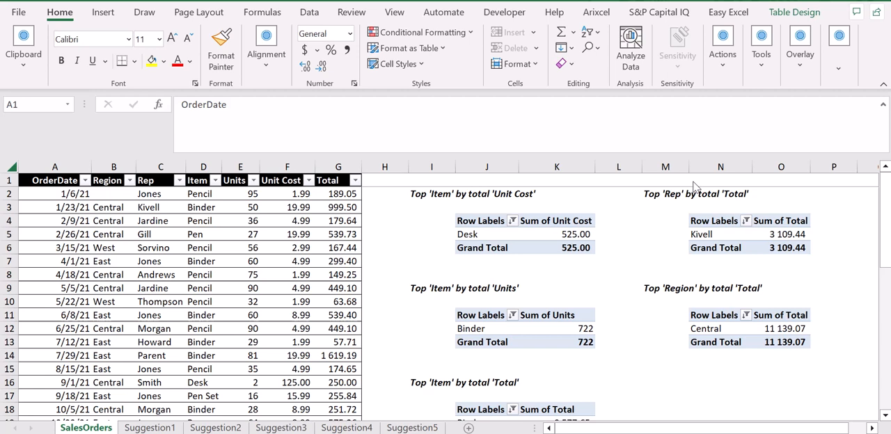
mouse_move(722, 326)
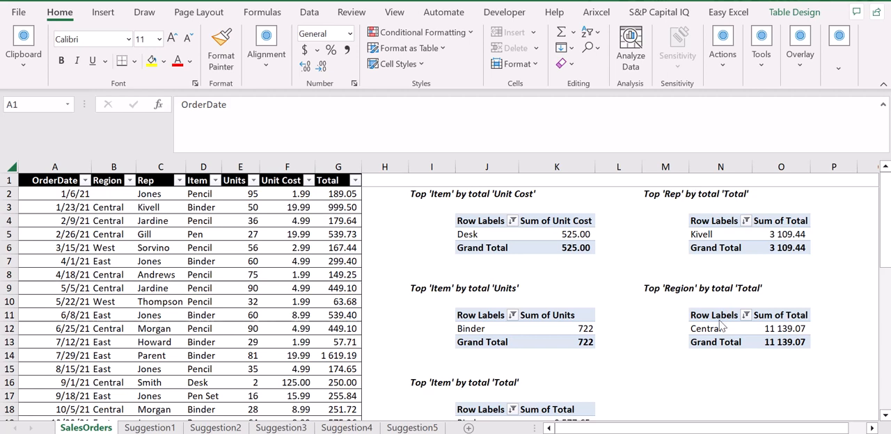
mouse_move(311, 220)
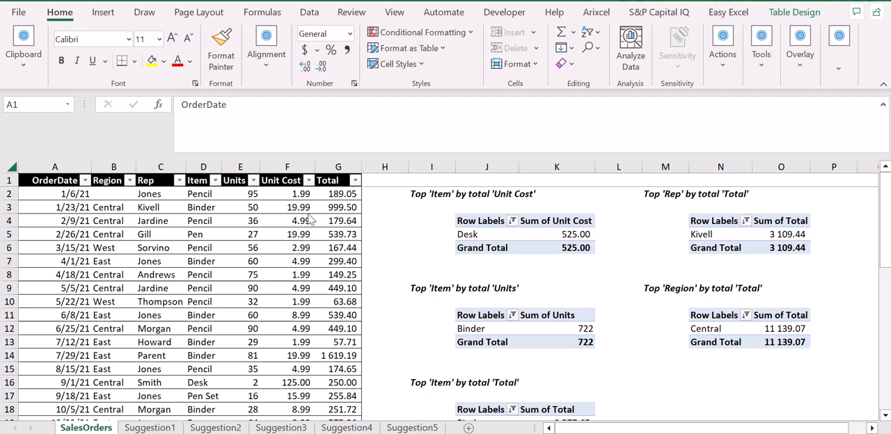
mouse_move(219, 214)
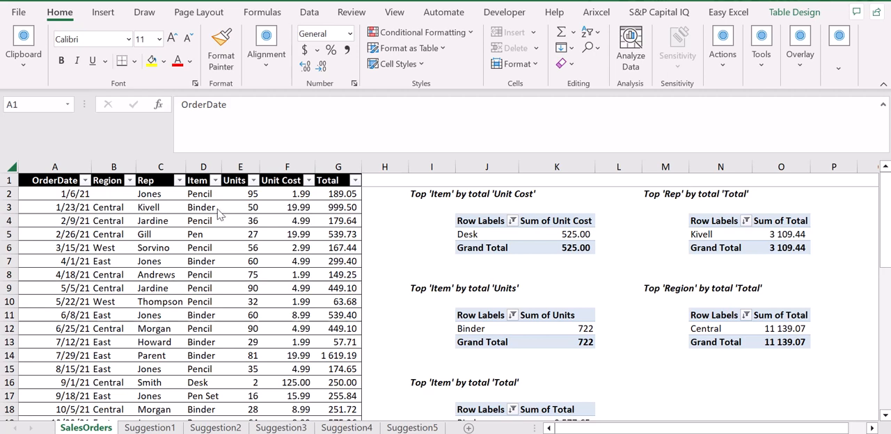
mouse_move(563, 270)
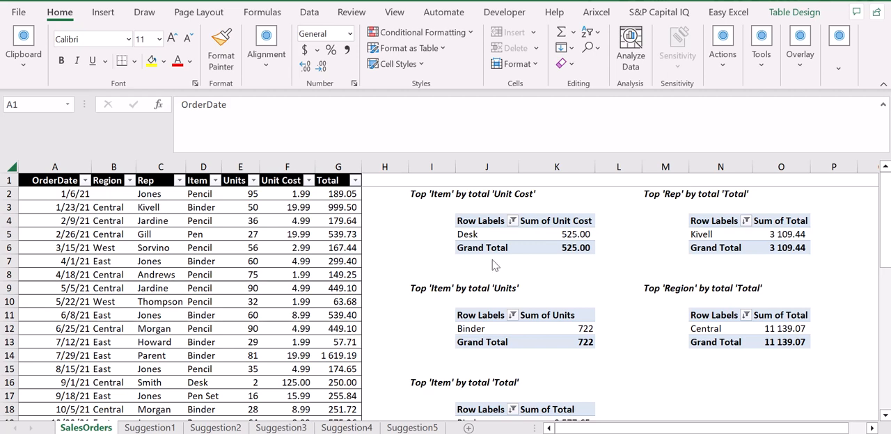
mouse_move(394, 265)
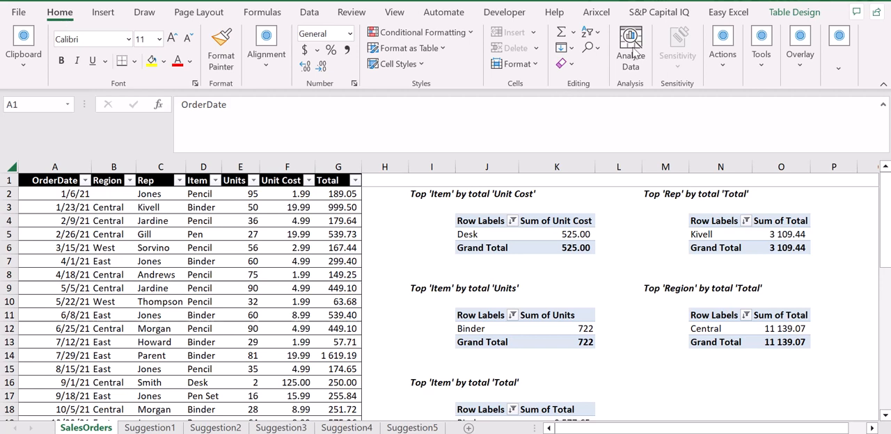
mouse_move(185, 229)
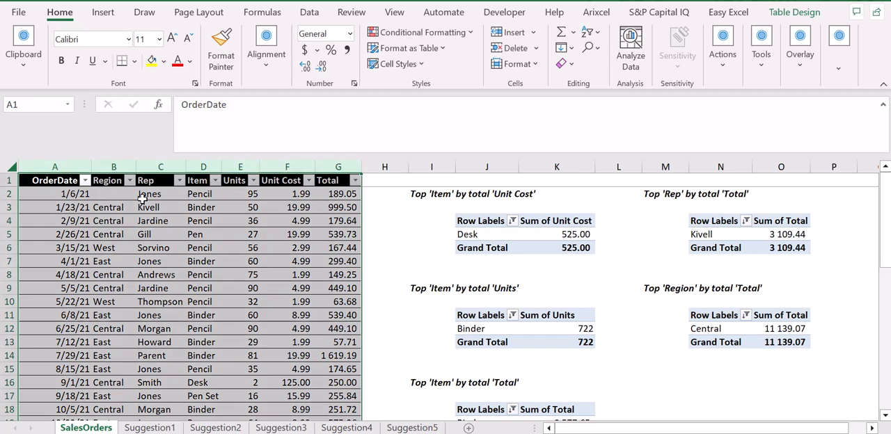
click(630, 45)
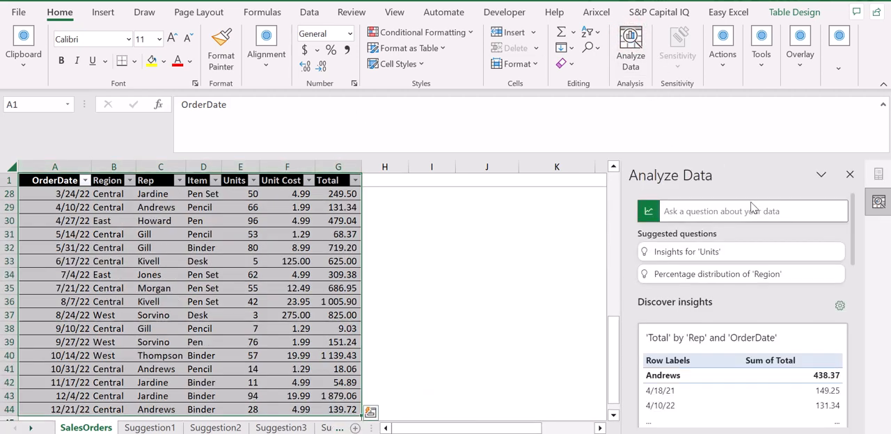
mouse_move(736, 252)
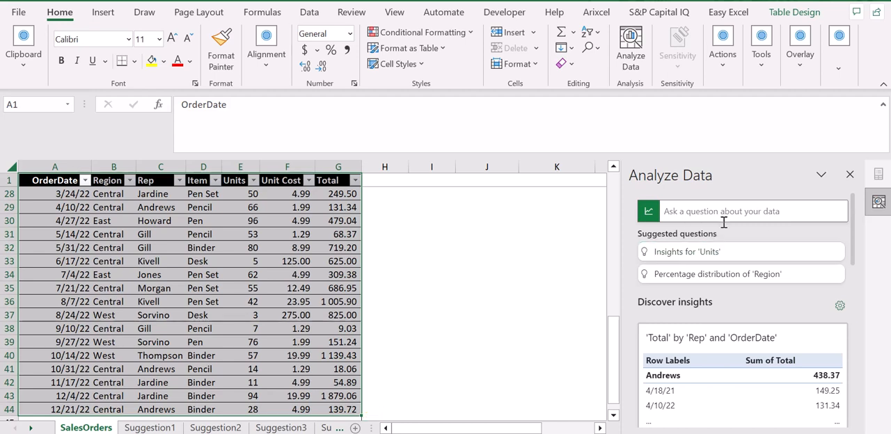
mouse_move(456, 242)
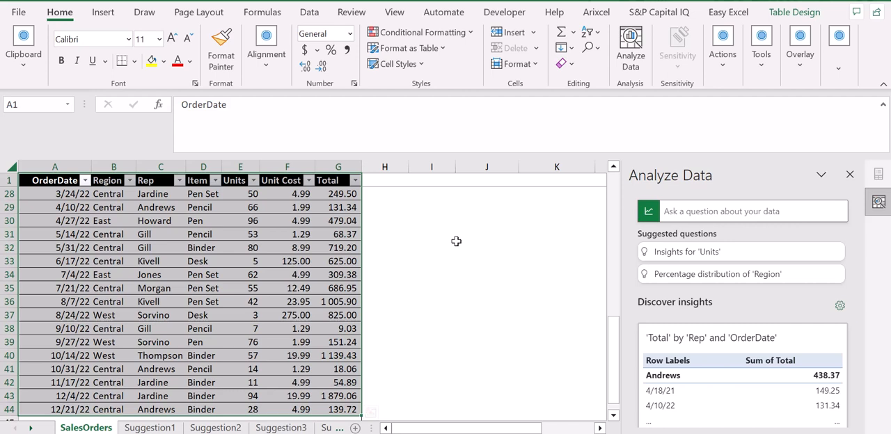
mouse_move(464, 214)
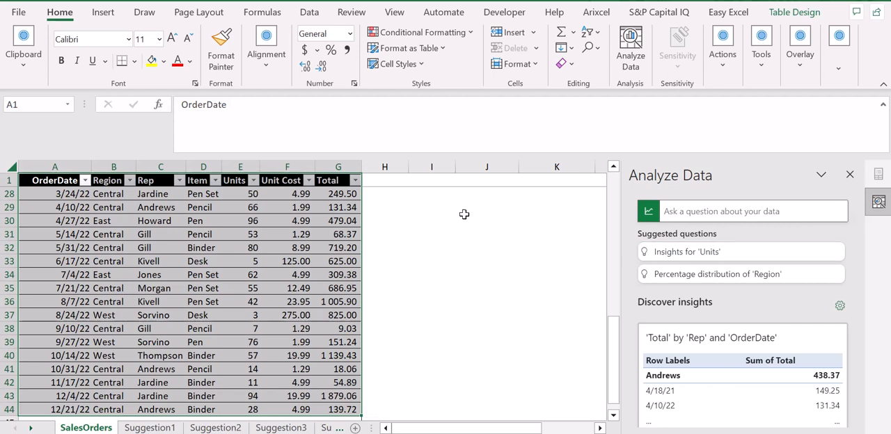
scroll(up, 3)
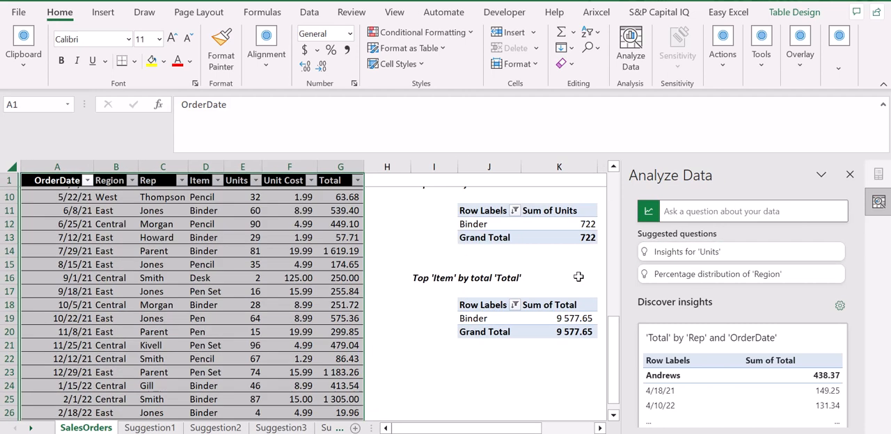
scroll(up, 3)
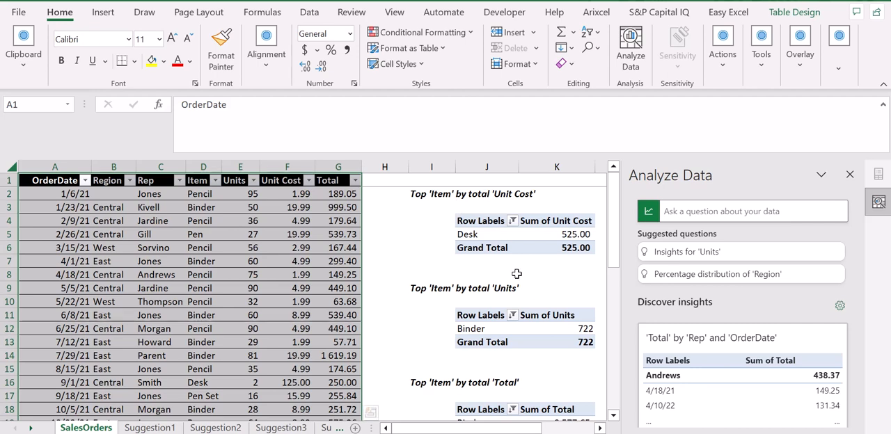
mouse_move(513, 249)
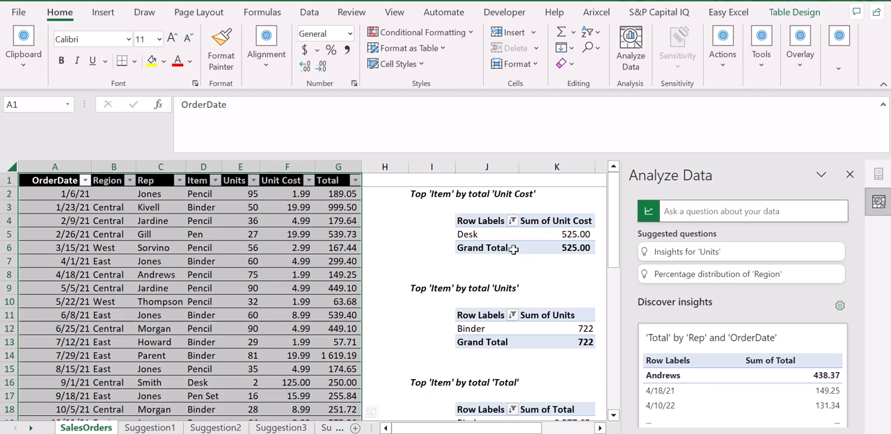
mouse_move(439, 201)
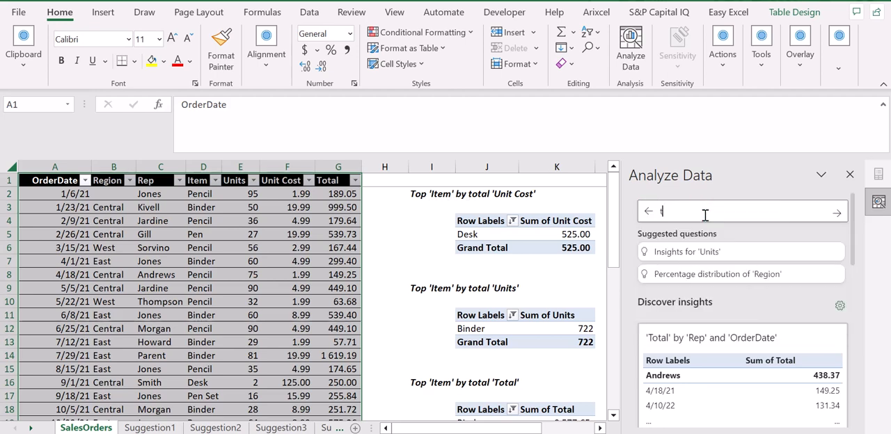
- Ask Analyze Data 'top item by total unit cost', getting Desk at 525.00
text(top item)
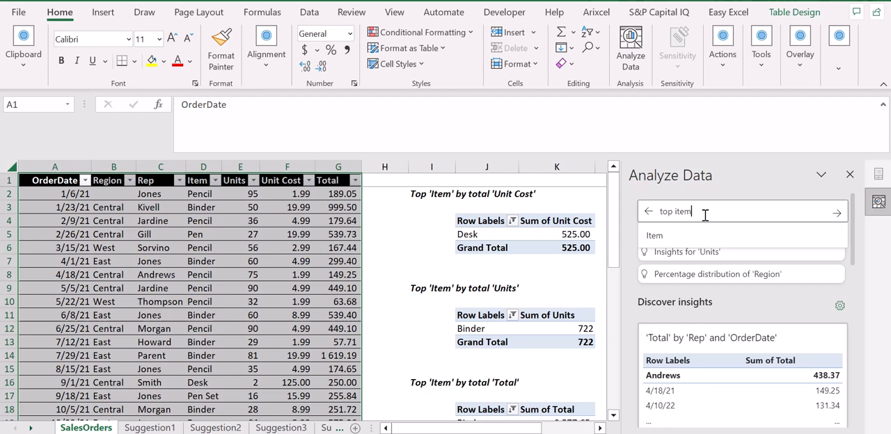
text(by)
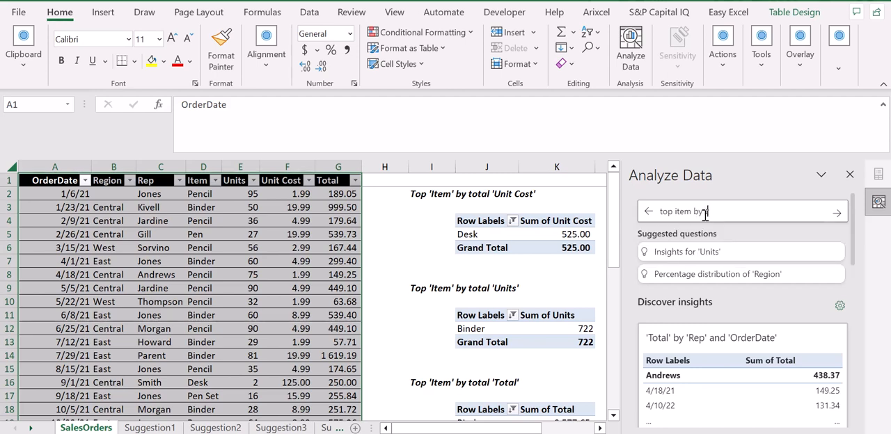
text(total unit c)
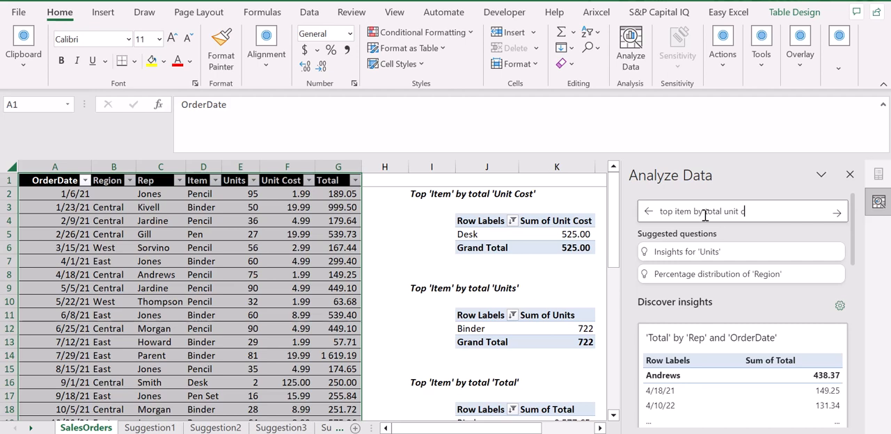
key(Return)
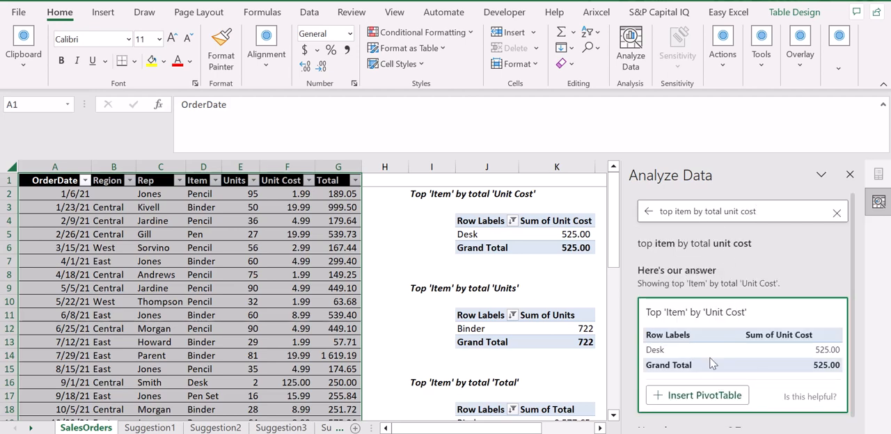
mouse_move(675, 348)
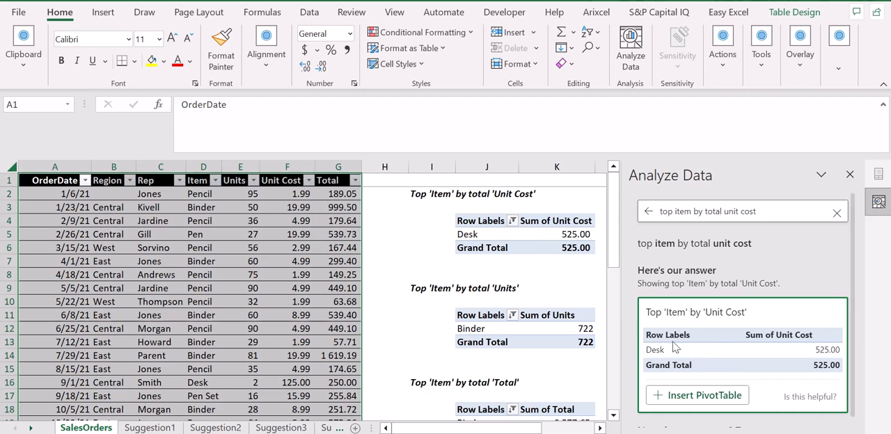
mouse_move(781, 233)
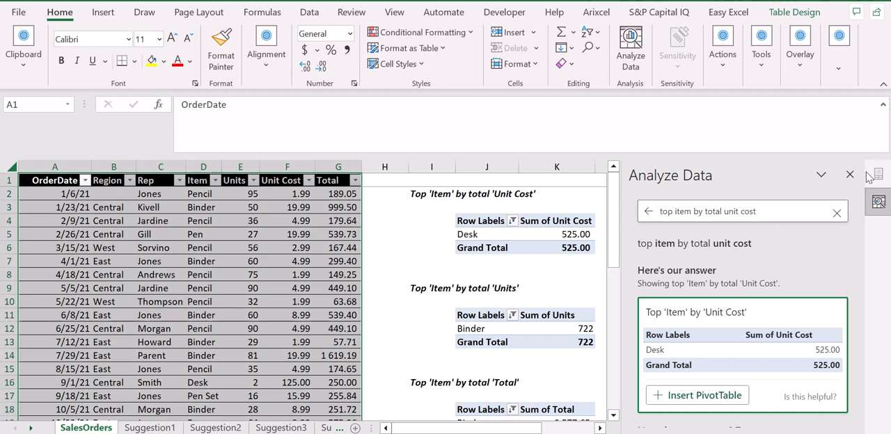
mouse_move(854, 180)
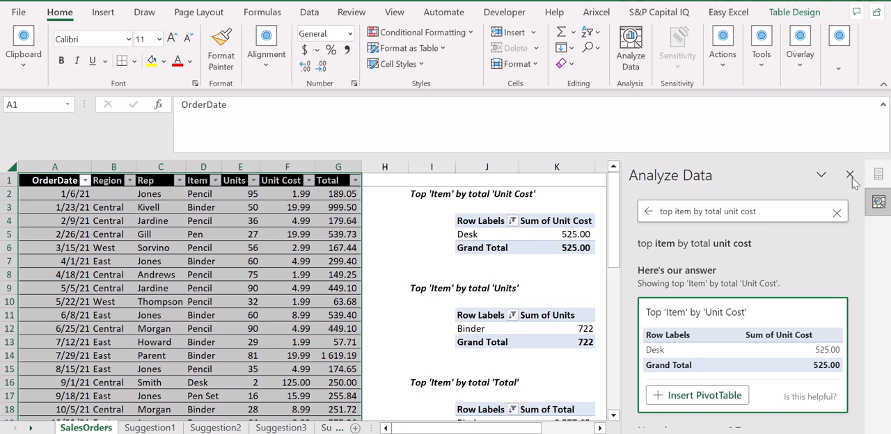
mouse_move(752, 265)
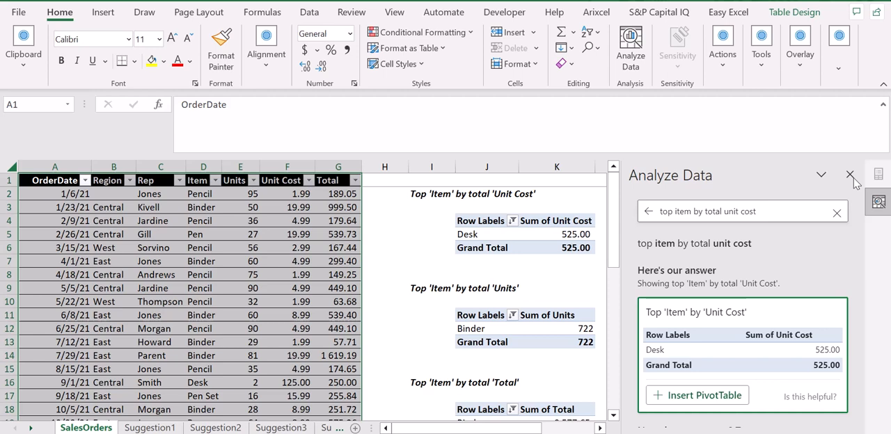
mouse_move(816, 250)
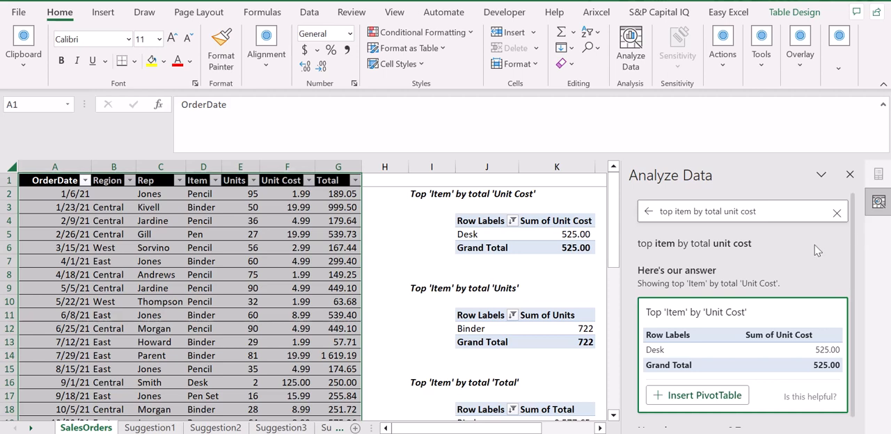